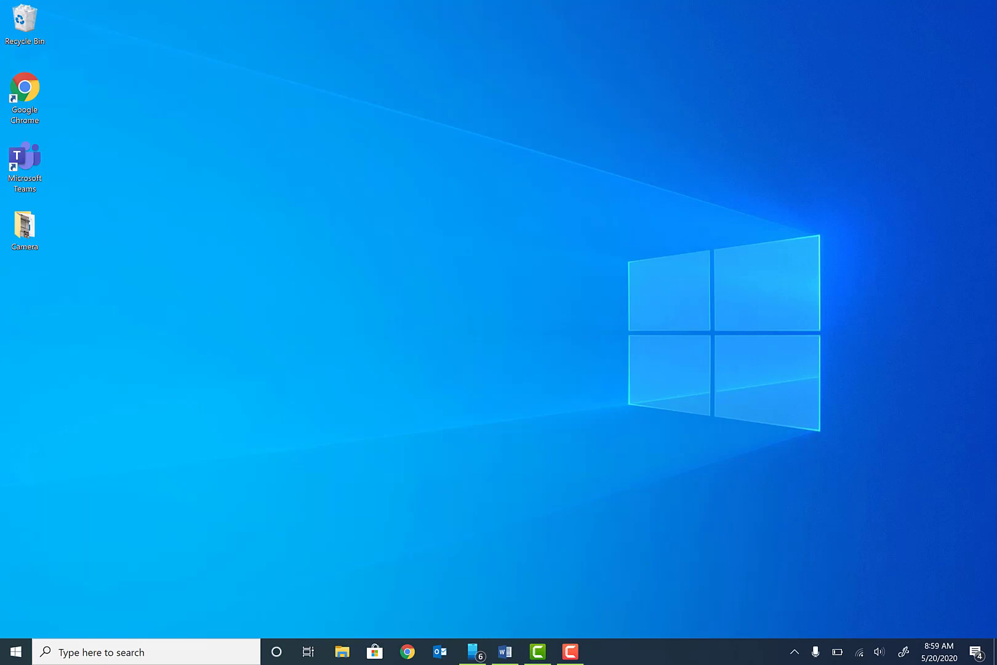
Step: Bring up the Word instructions document and search Windows for 'comput'
click(505, 651)
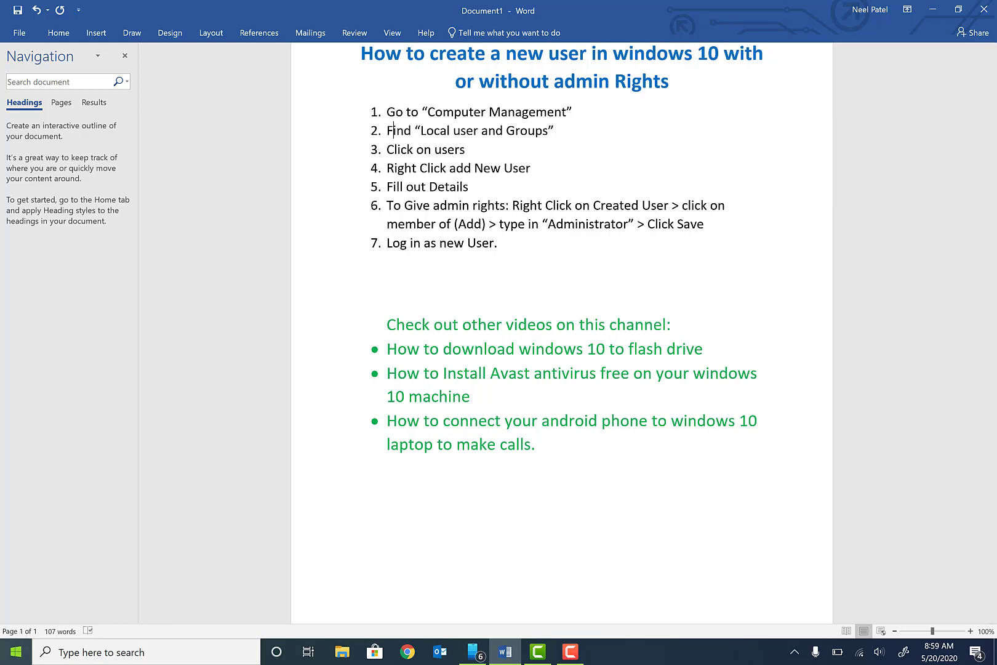
text(comput)
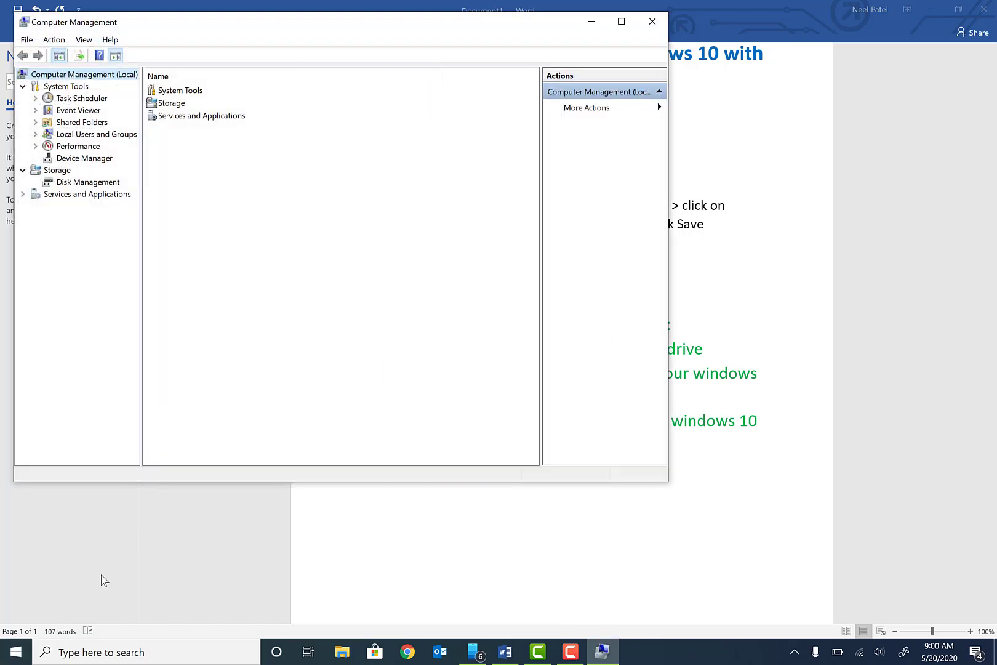
Step: Open Computer Management from This PC and list the local Users, ready to add one
click(14, 652)
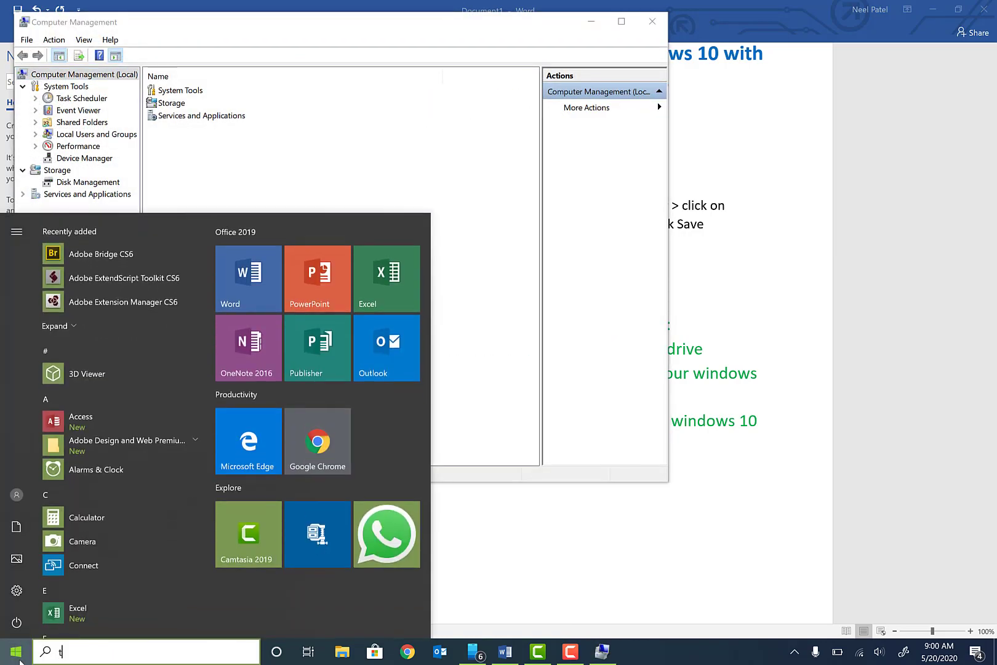
text(this pc)
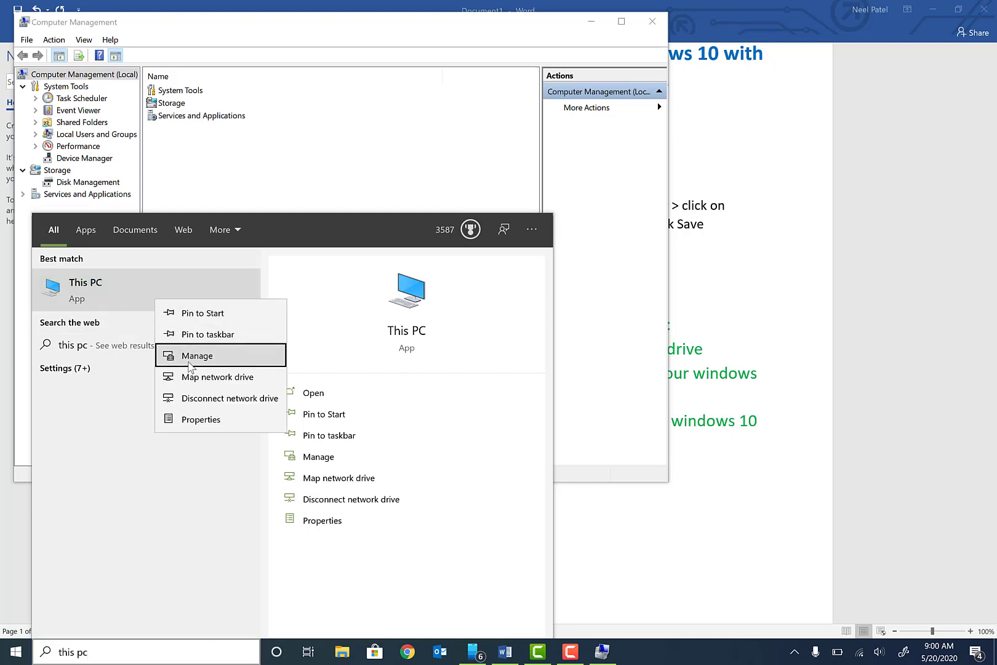
click(197, 355)
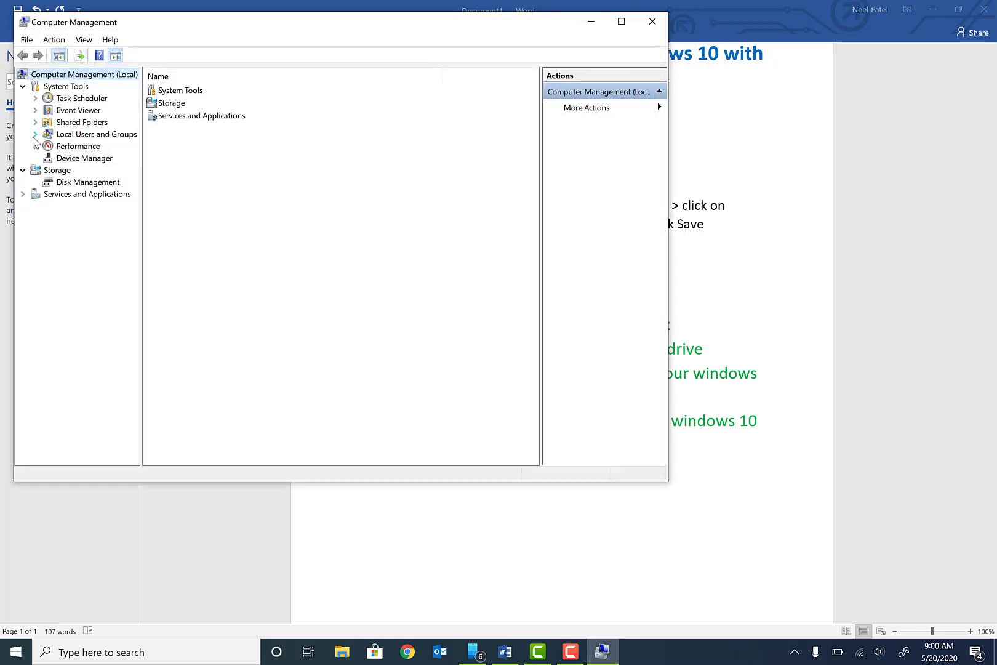
click(78, 146)
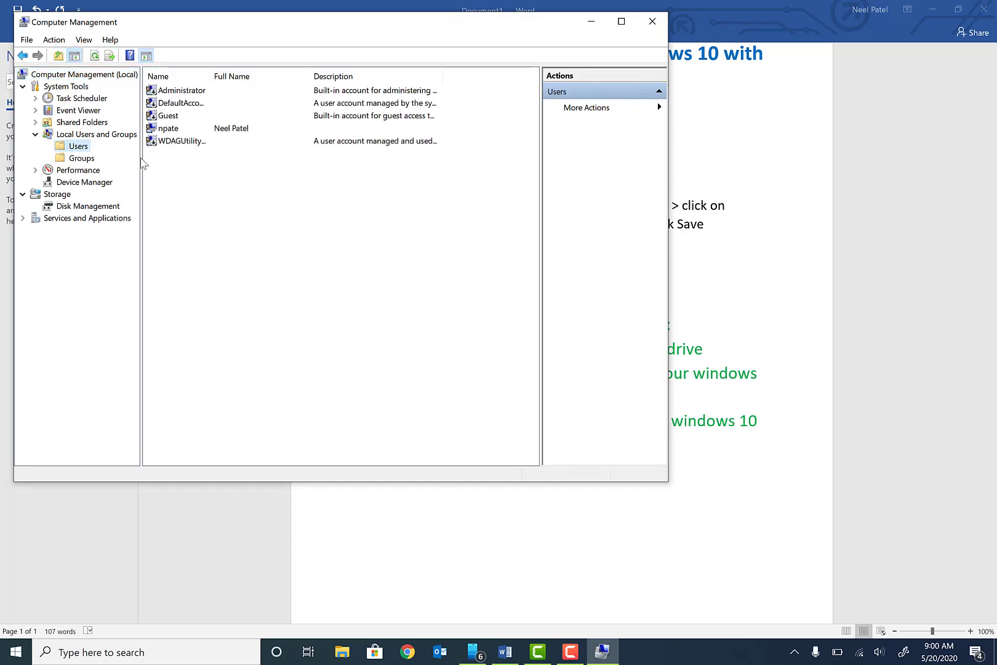
right_click(191, 186)
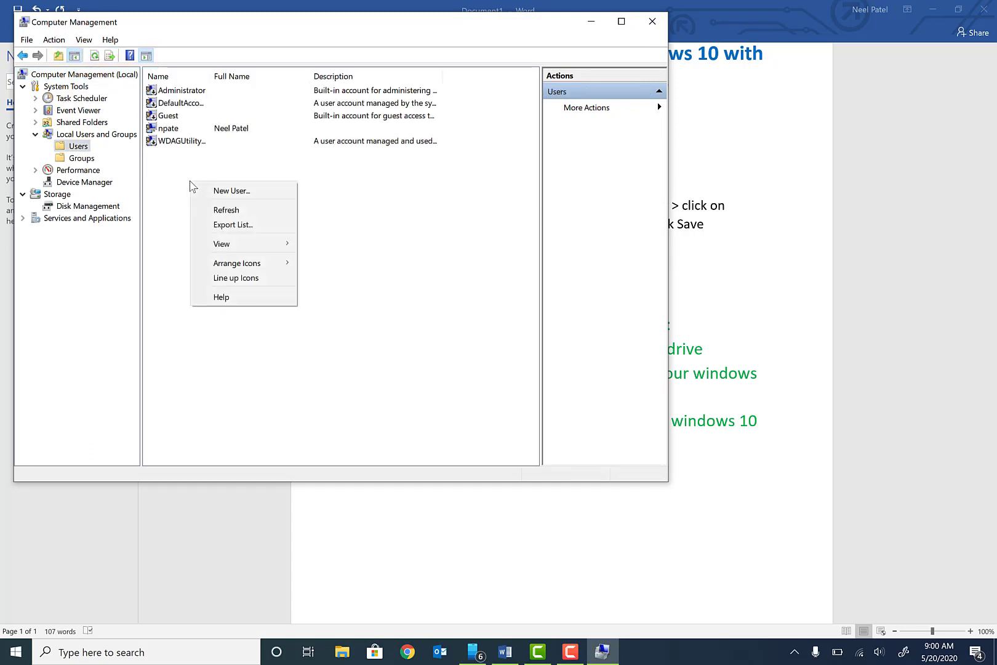
Step: Start a new user named 'Test' with full name 'Test User' and enter its password
click(231, 190)
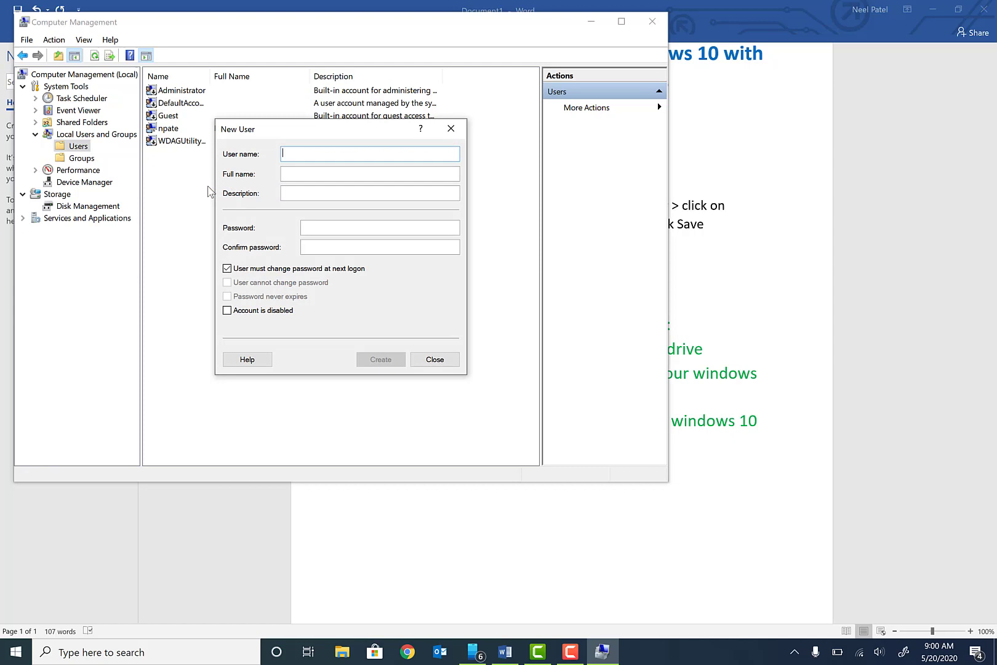
text(Test)
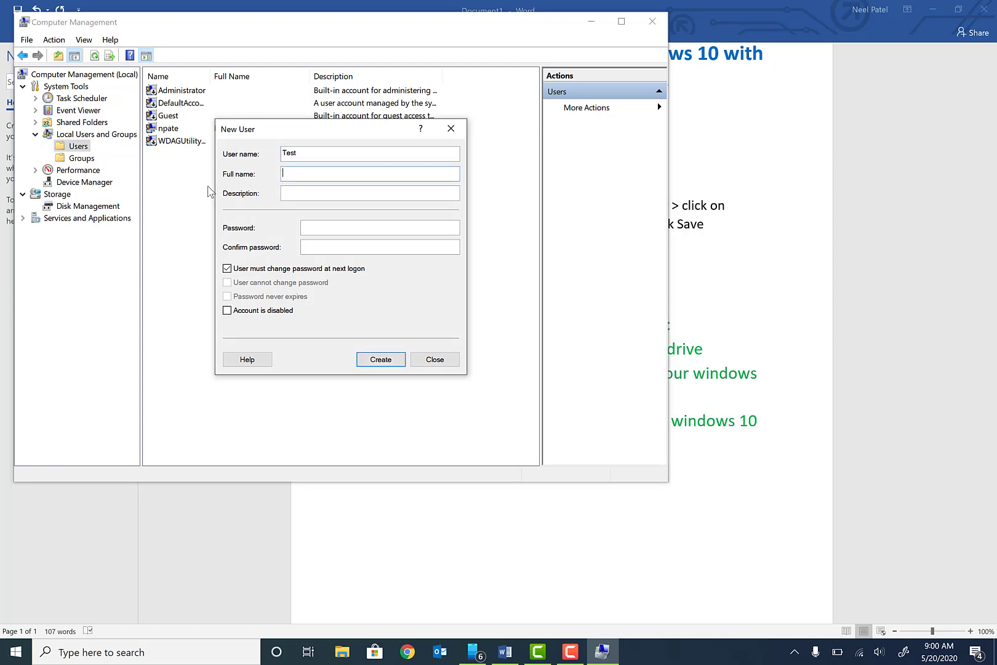
text(Test User)
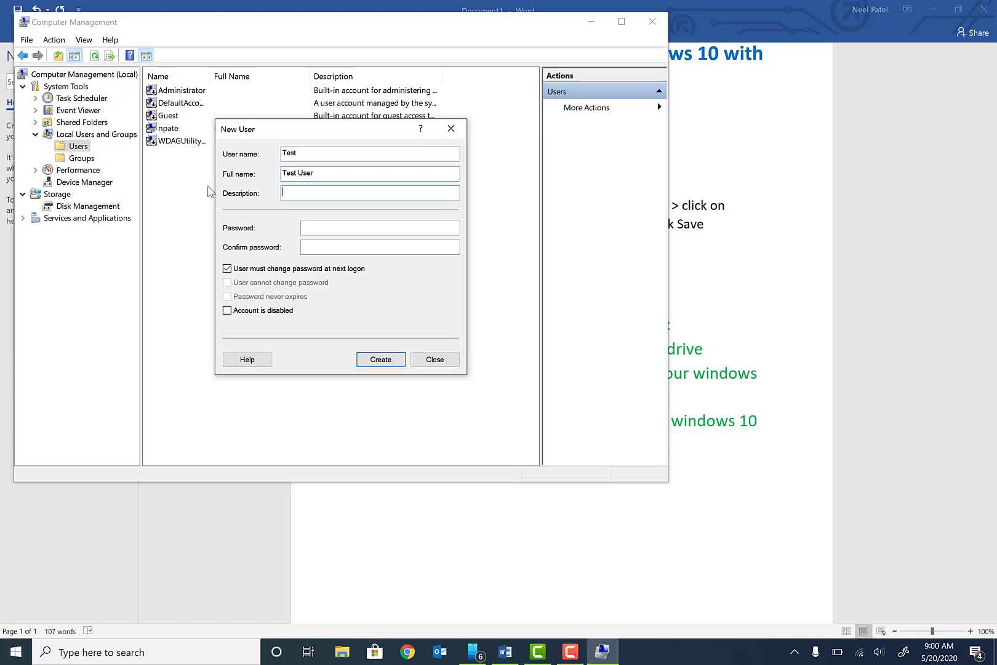
click(379, 227)
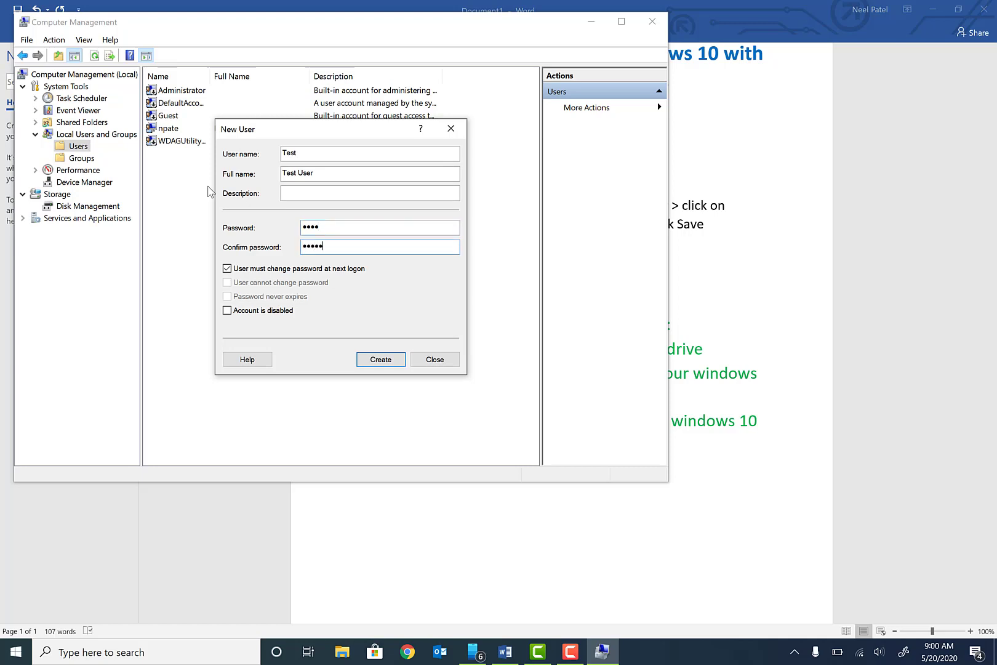
key(Backspace)
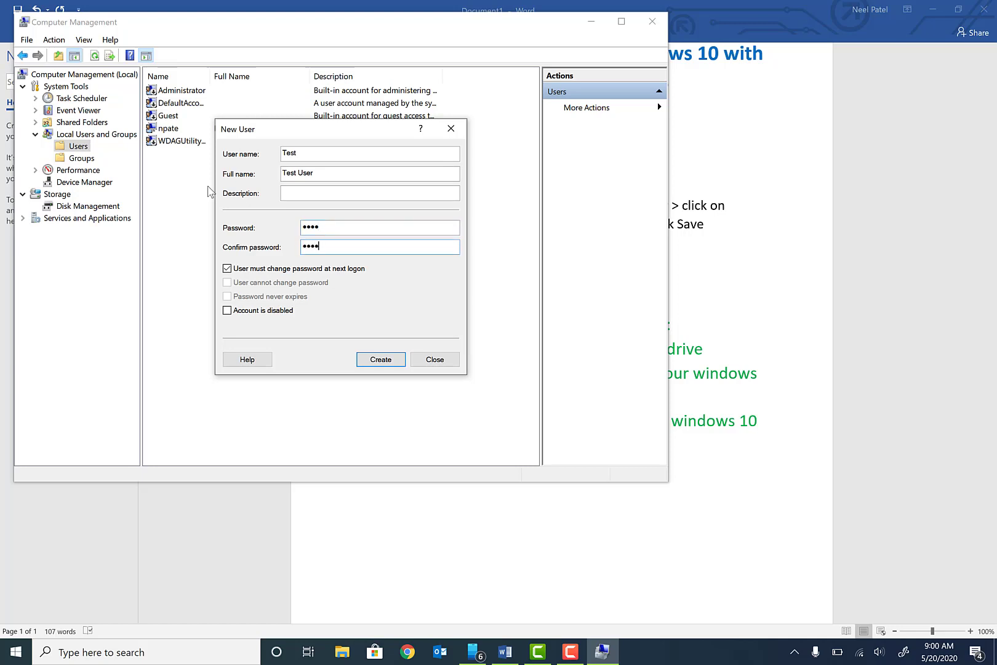
Step: Clear must-change, set cannot-change and never-expires, and create the account
click(228, 269)
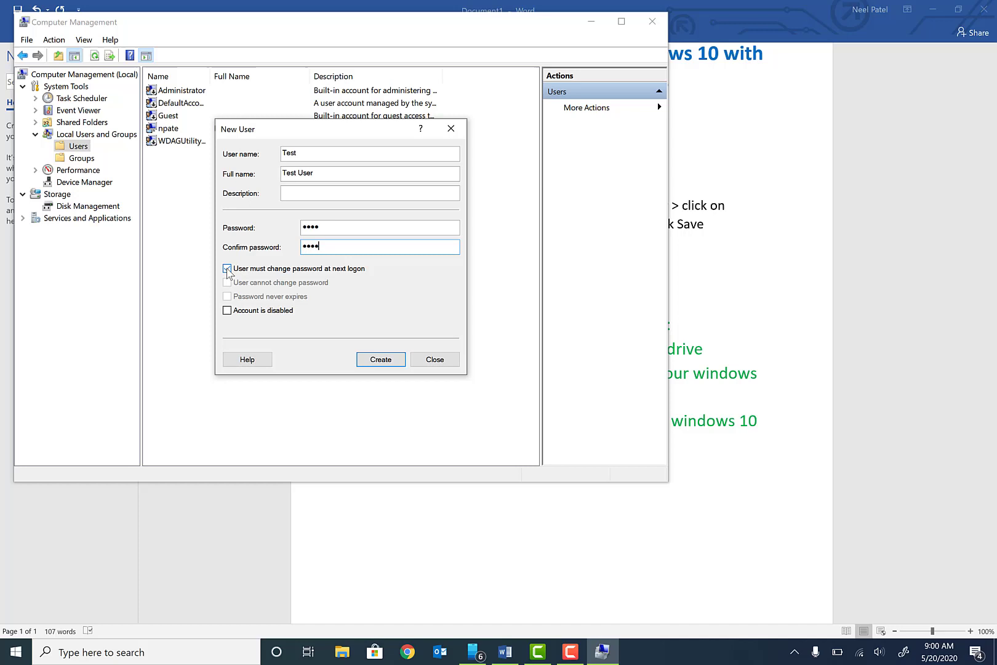
click(228, 268)
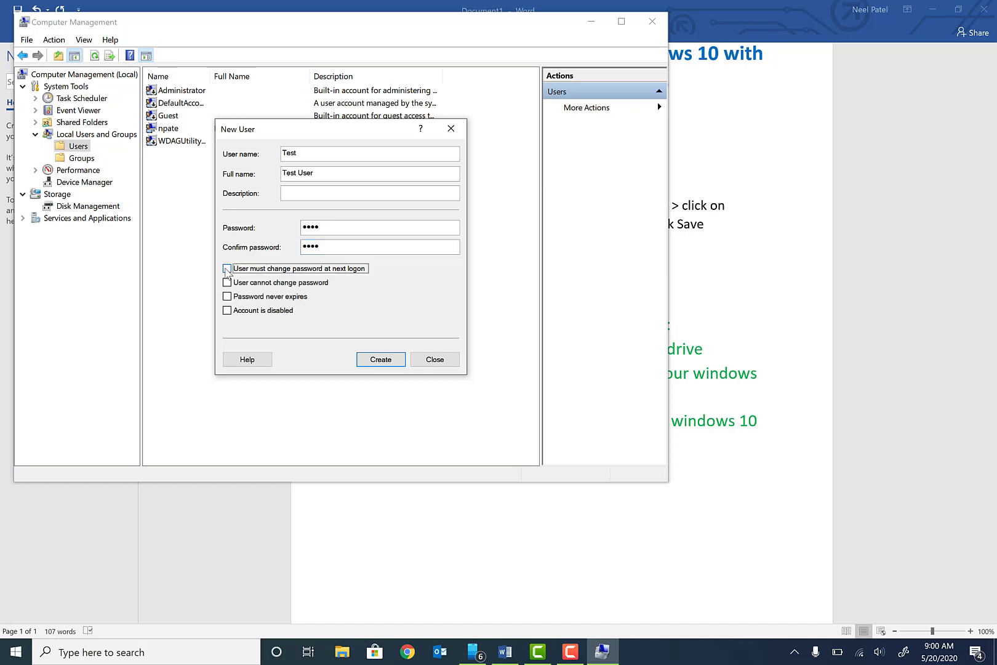
click(228, 268)
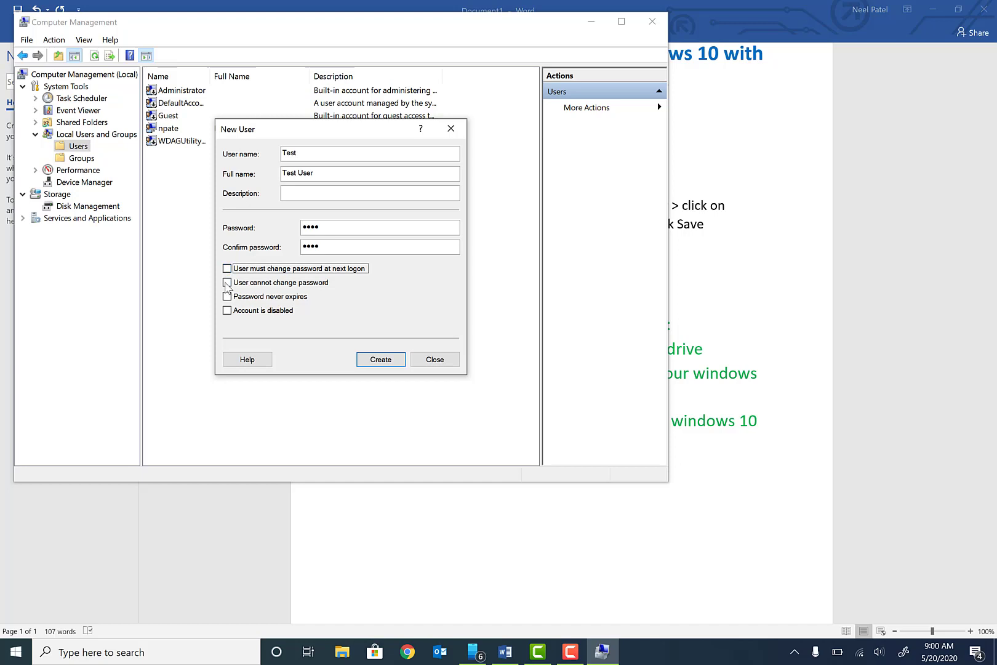
click(227, 283)
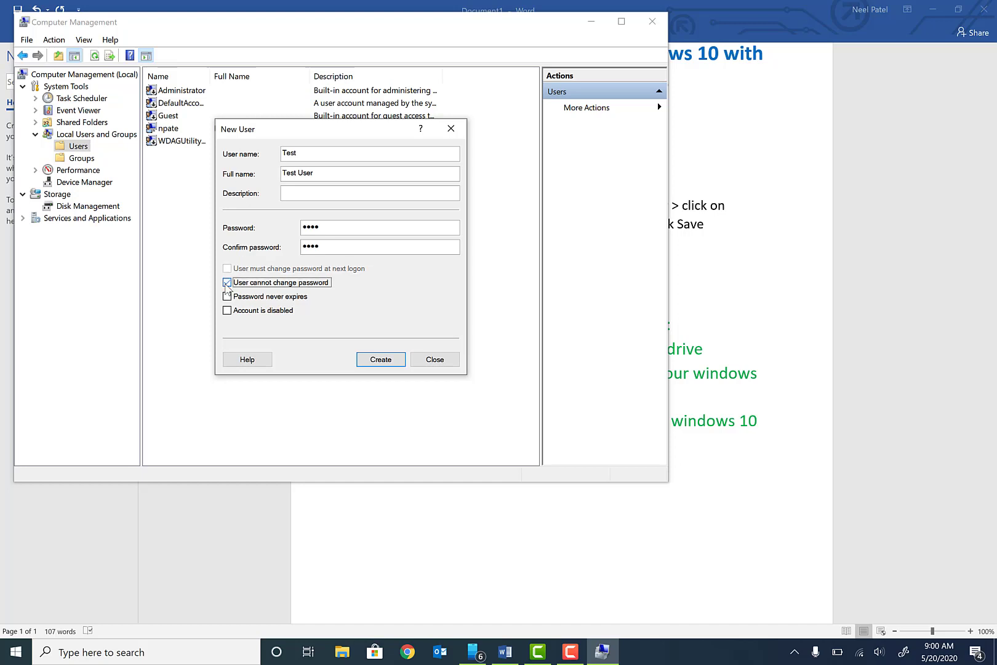
click(228, 297)
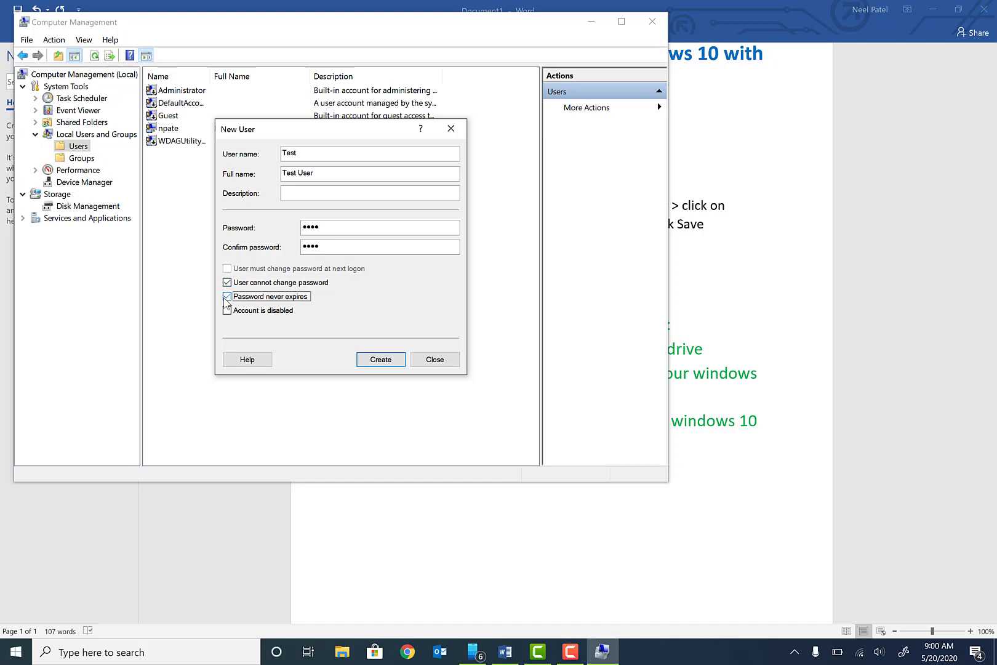
click(227, 311)
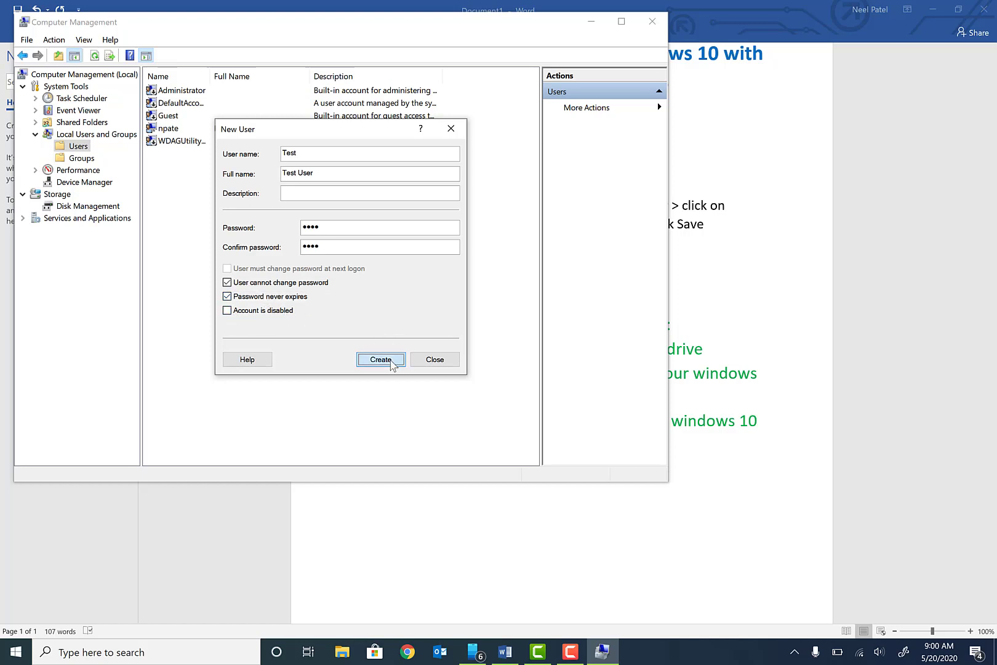
click(380, 360)
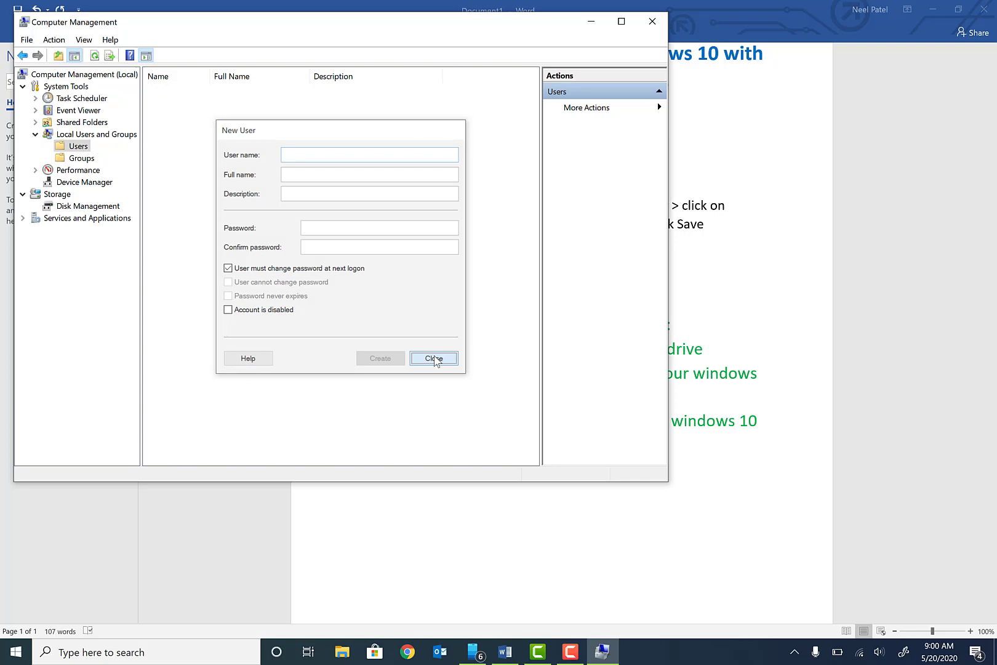
click(434, 359)
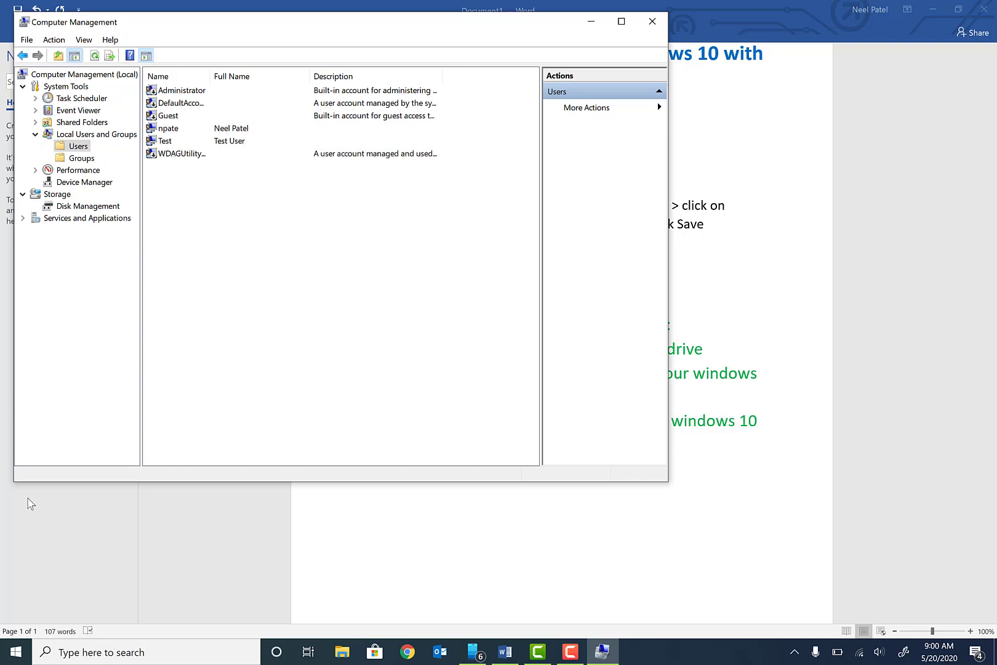
click(14, 652)
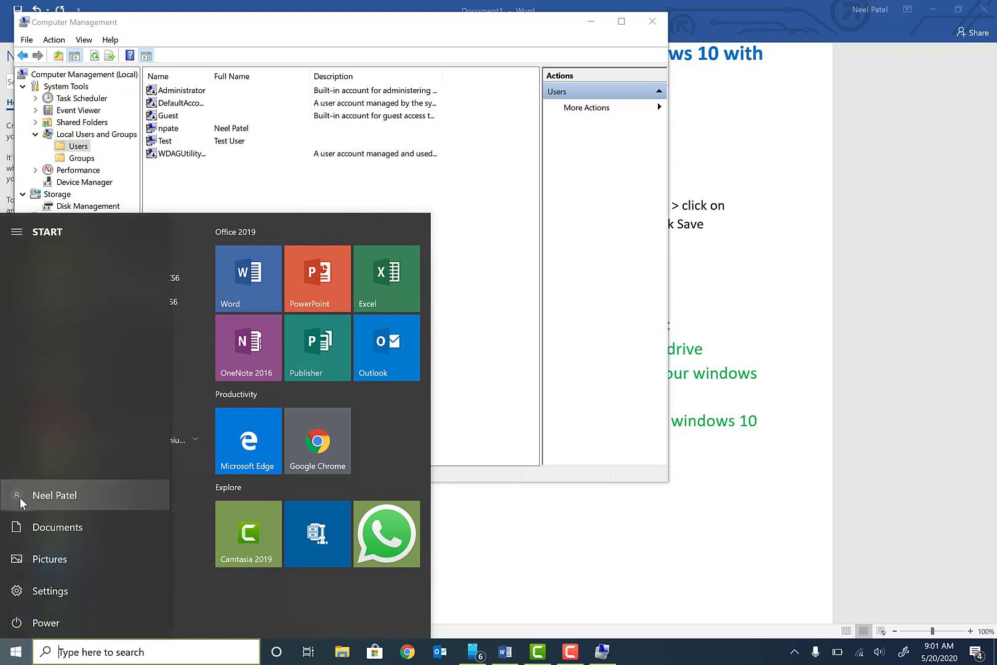
click(54, 495)
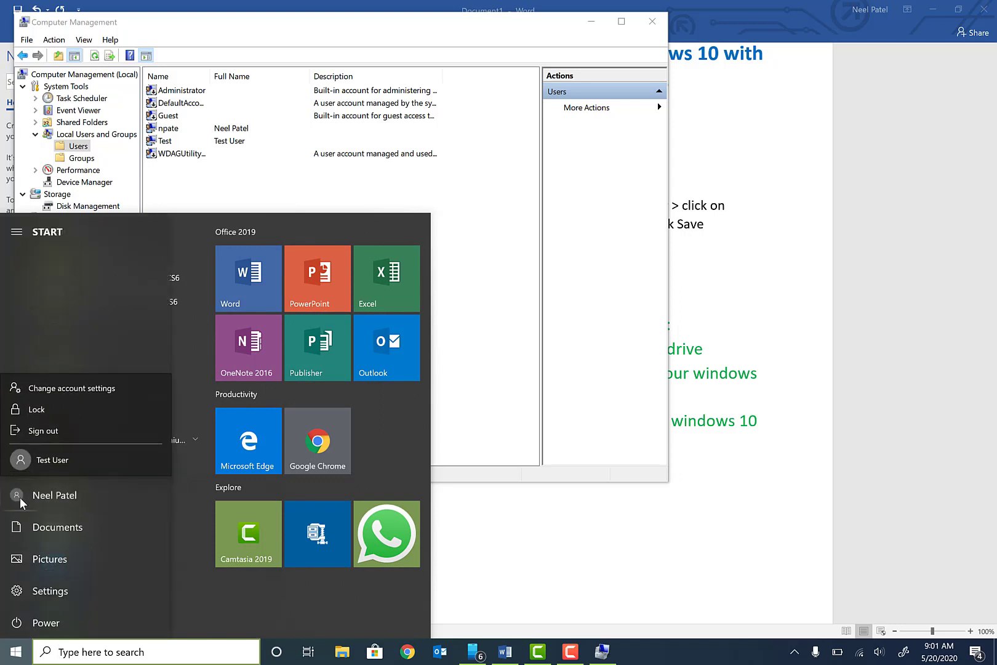
mouse_move(51, 460)
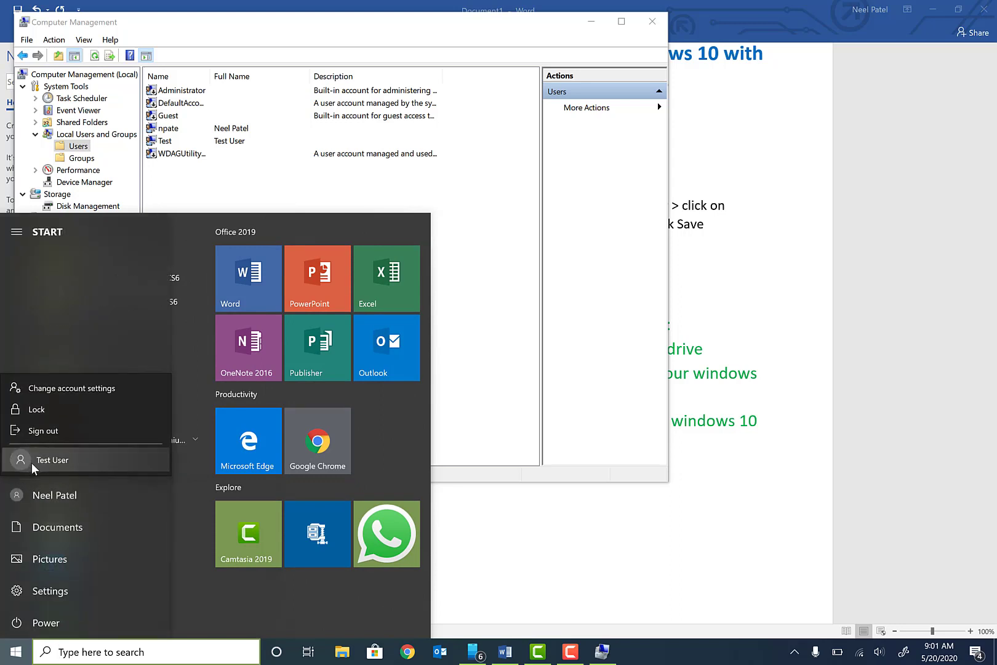
mouse_move(419, 242)
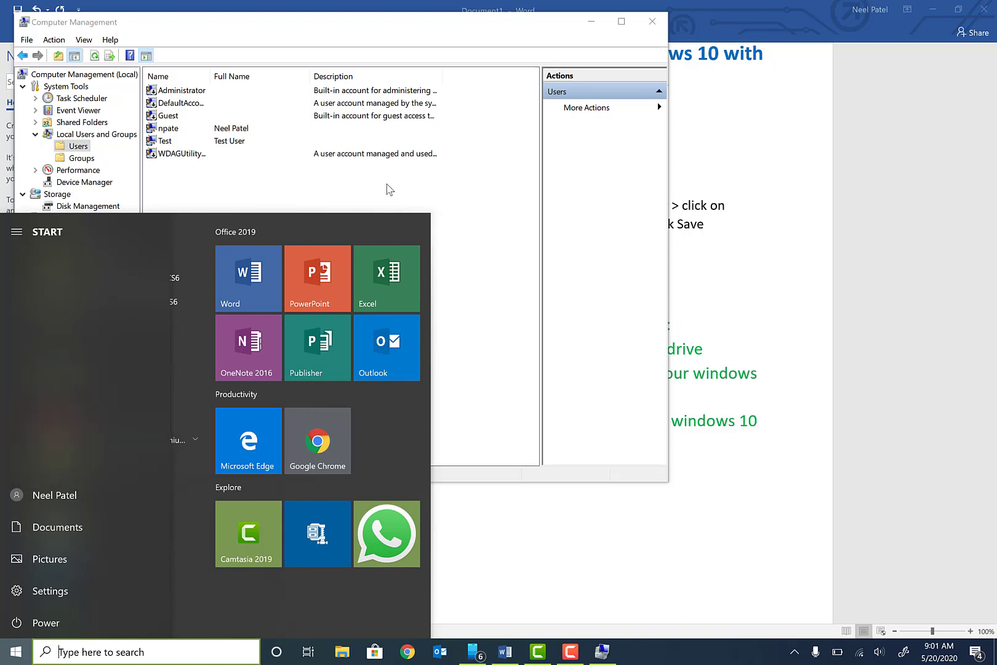
click(163, 140)
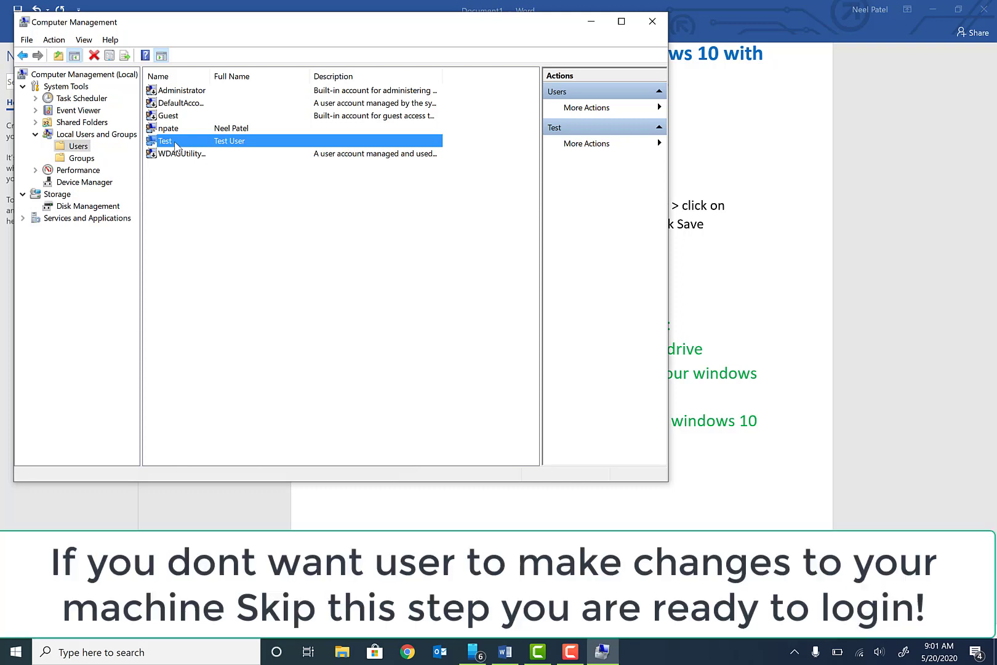
Step: Open Test's properties and begin adding 'administrator' to its group memberships
right_click(165, 140)
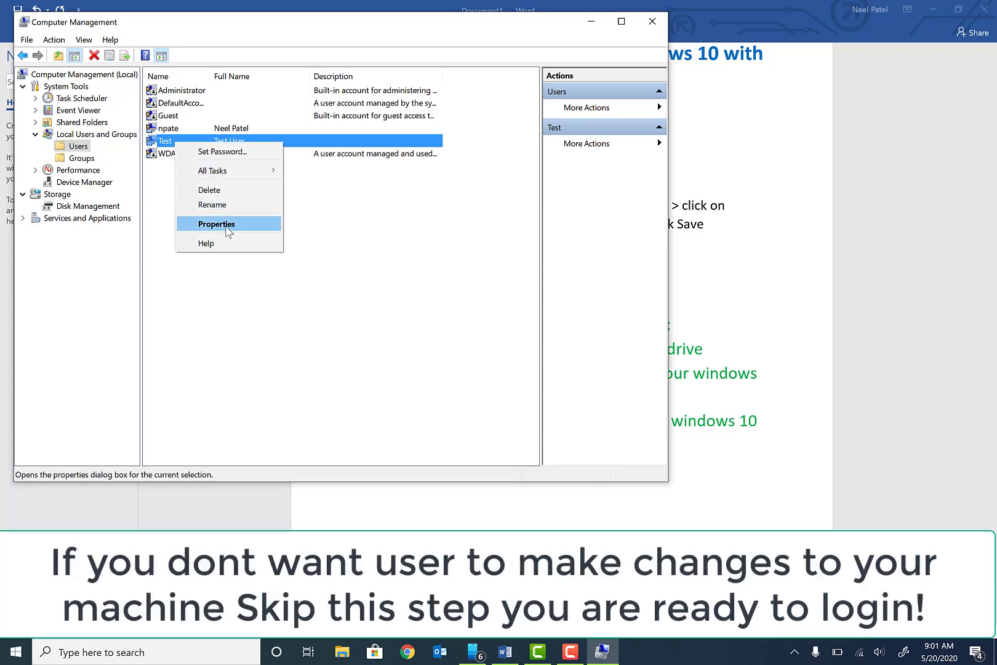
click(216, 223)
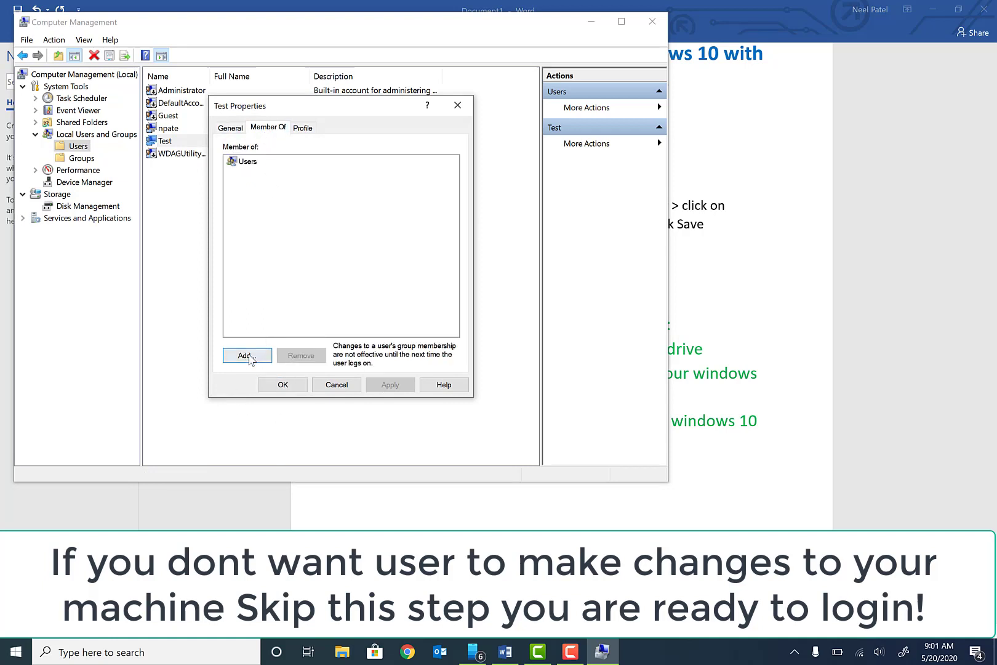
click(246, 355)
text(administrator)
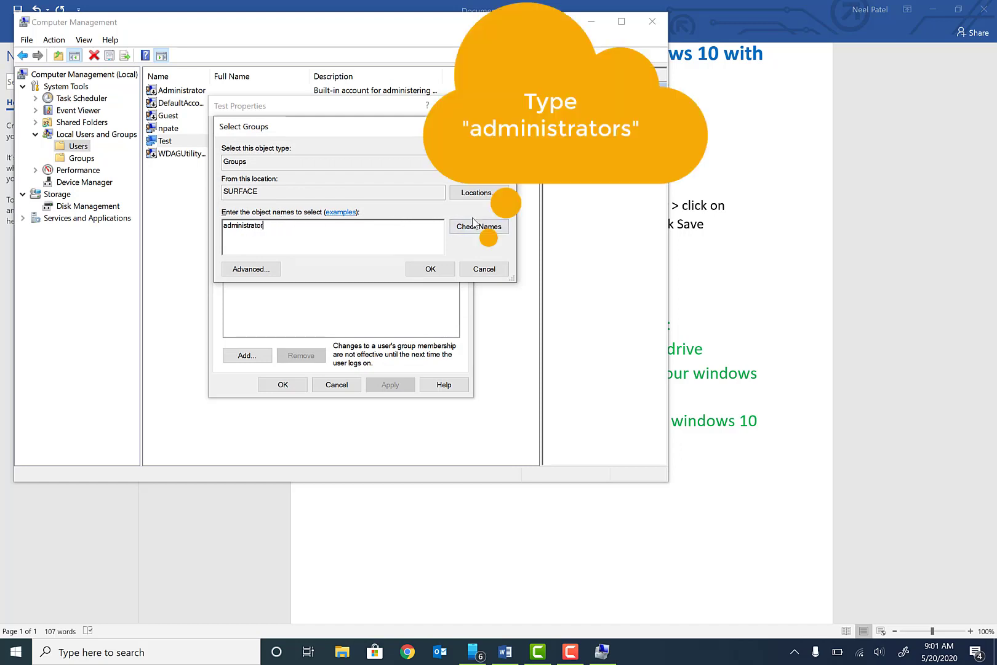
Step: Complete the name, resolve it to SURFACE\Administrators, confirm, and reselect Test
click(478, 226)
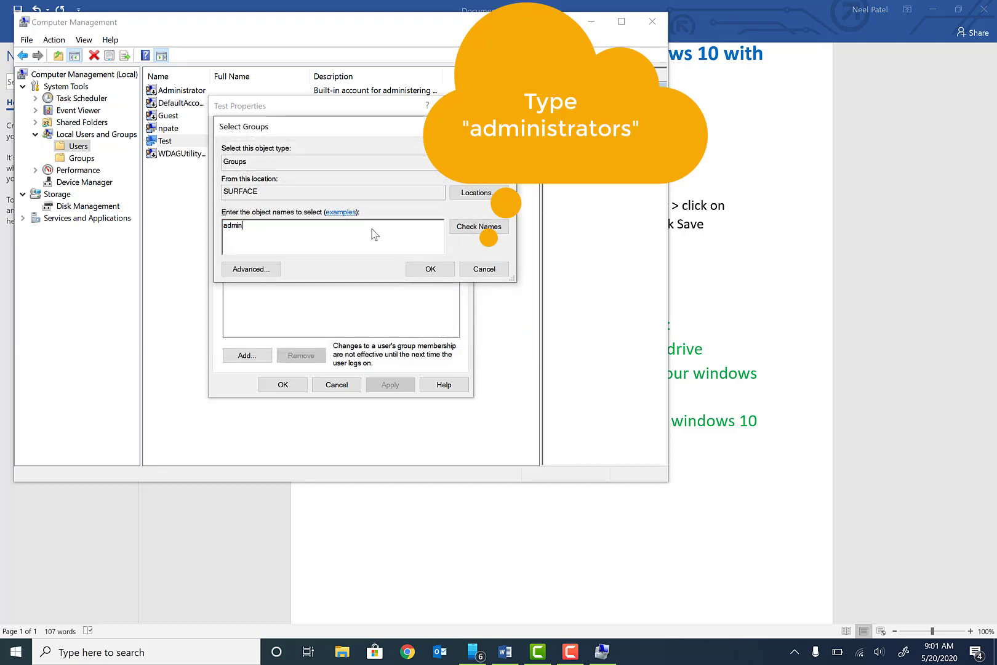
text(istrator)
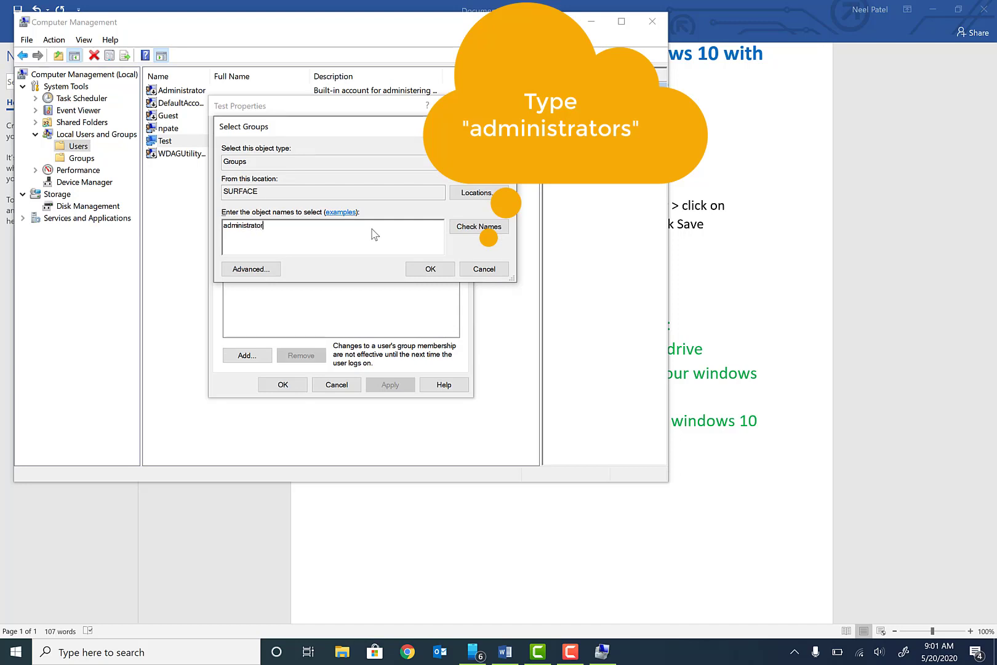
click(478, 226)
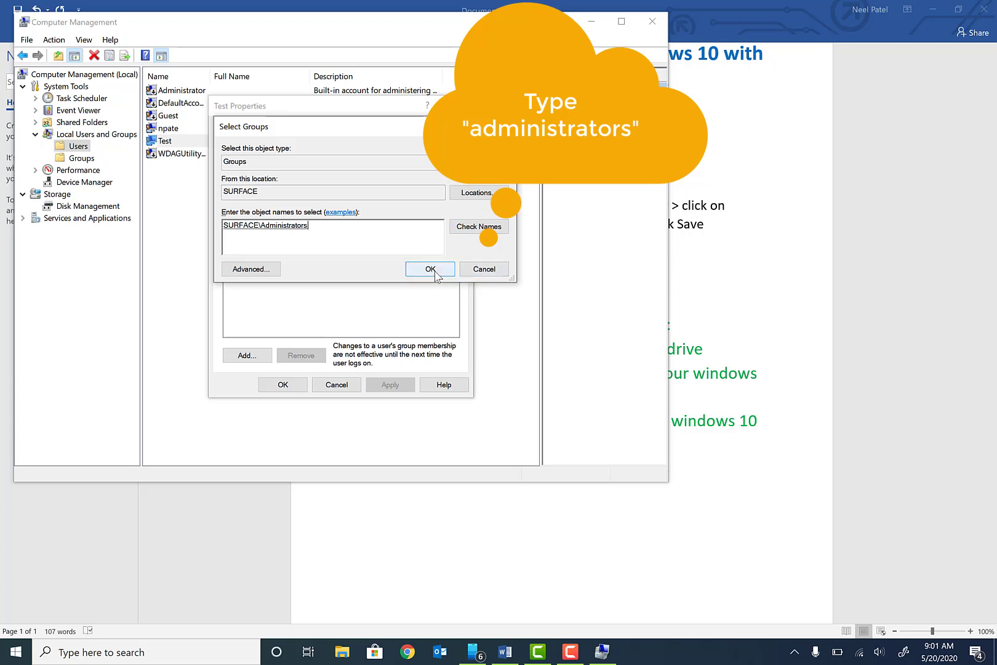
click(429, 268)
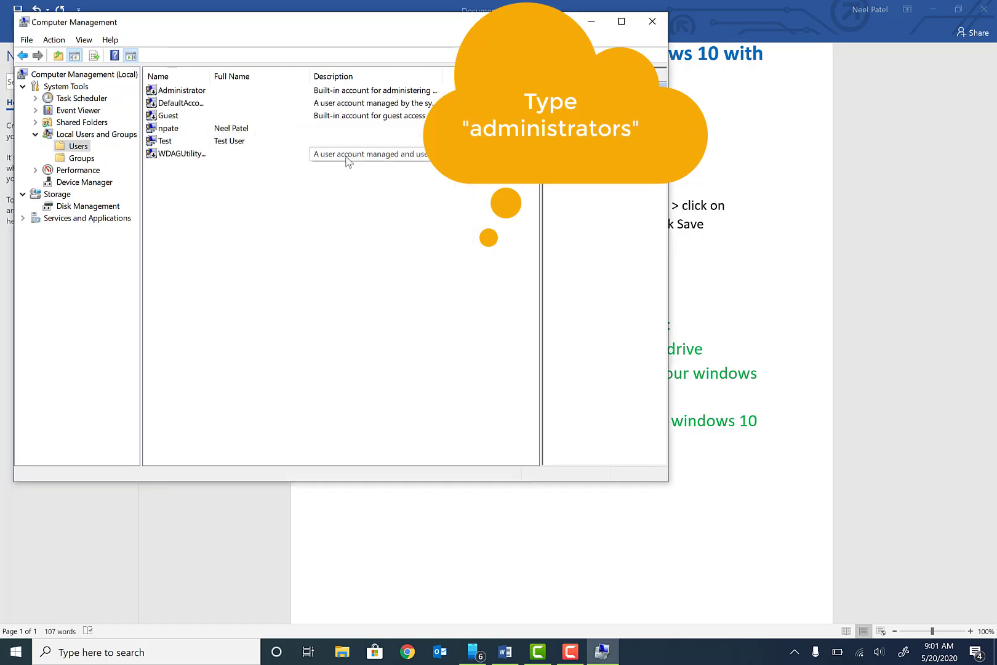
click(164, 140)
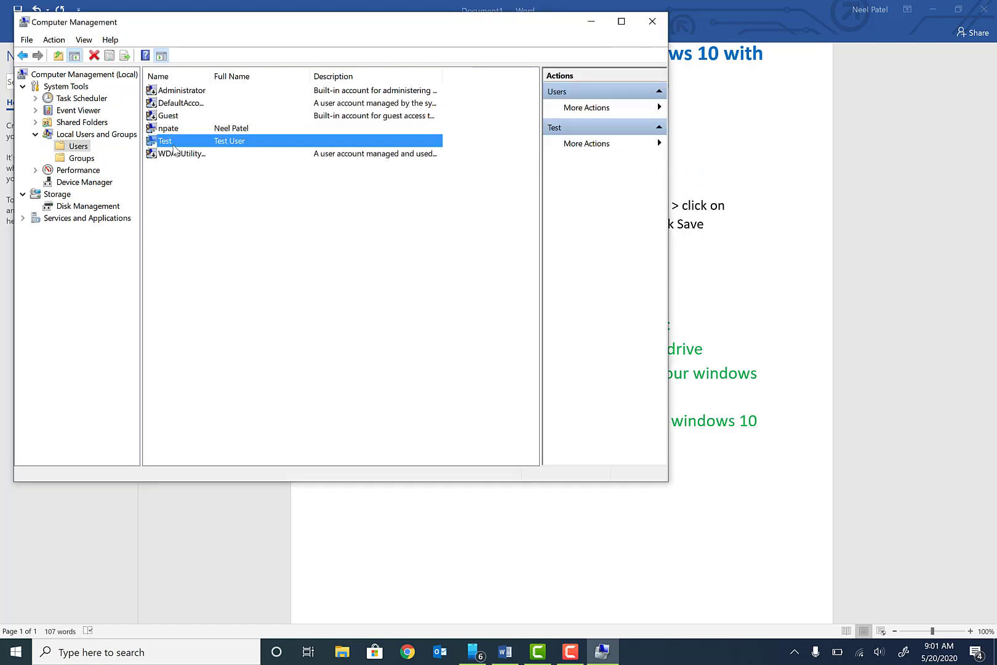
Step: Delete the Test account, confirming Yes and accepting the administrator-account warning
right_click(165, 140)
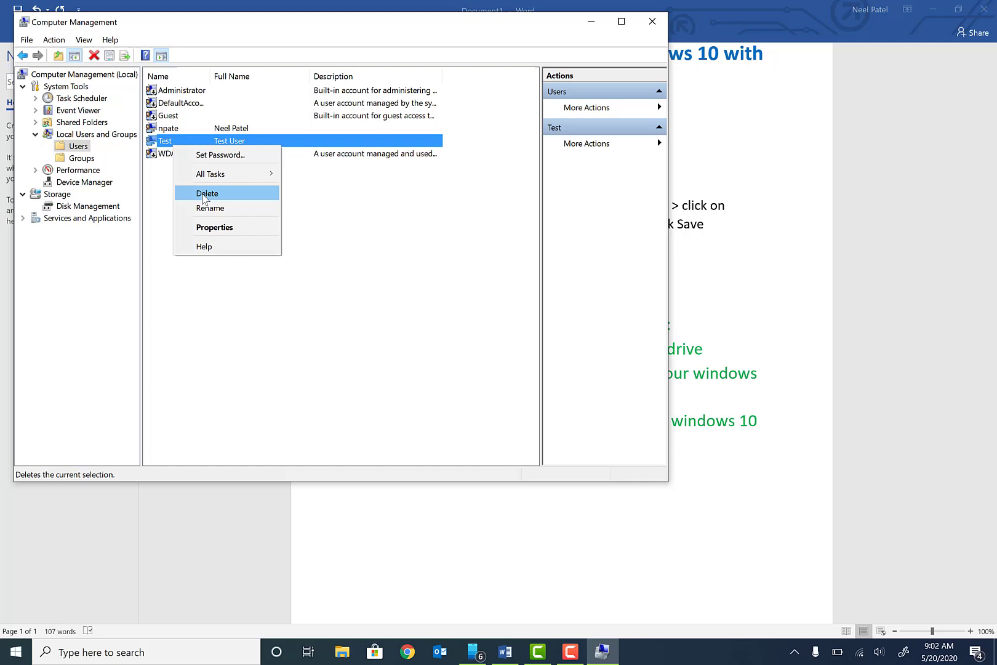
click(207, 192)
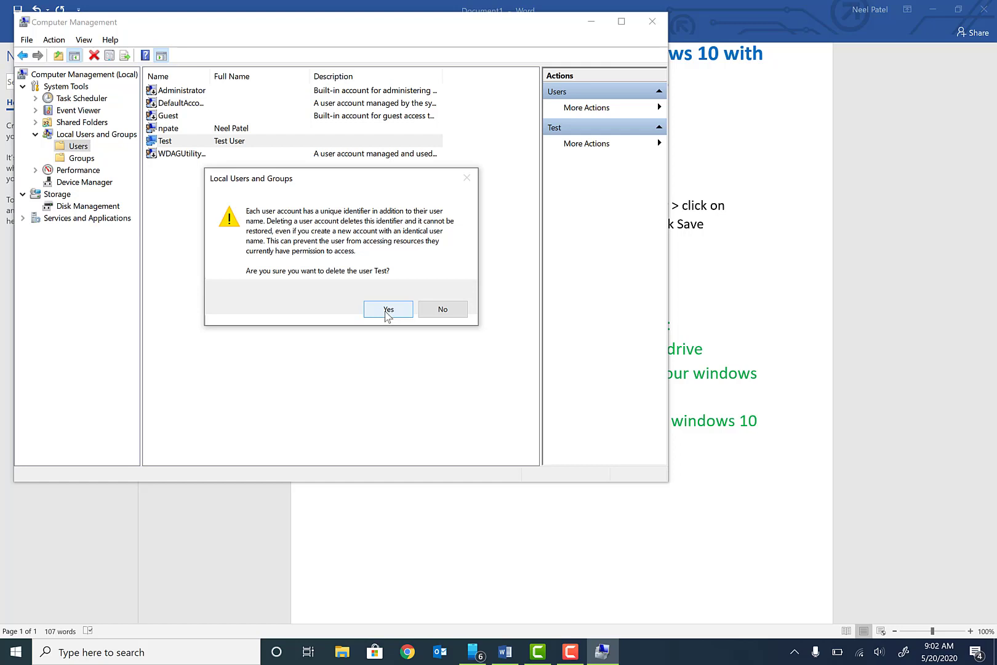
click(387, 309)
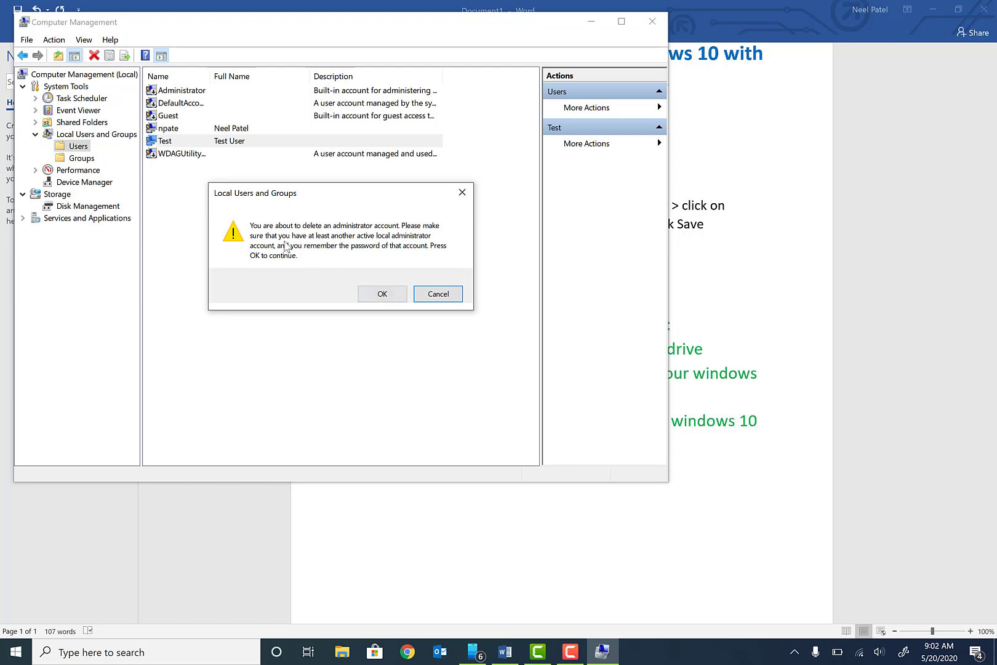
click(381, 293)
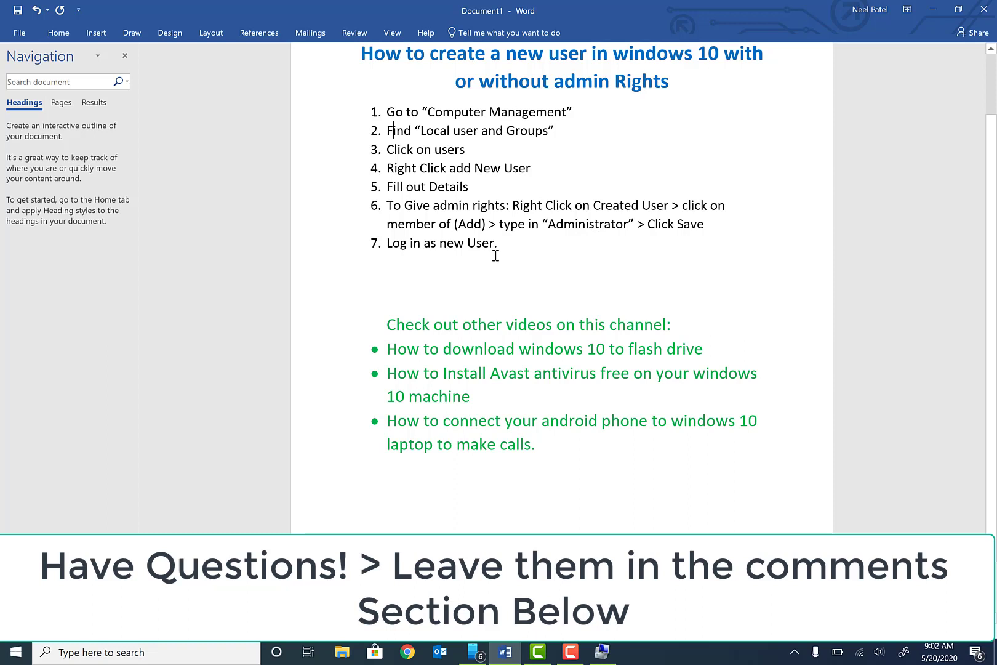
mouse_move(442, 284)
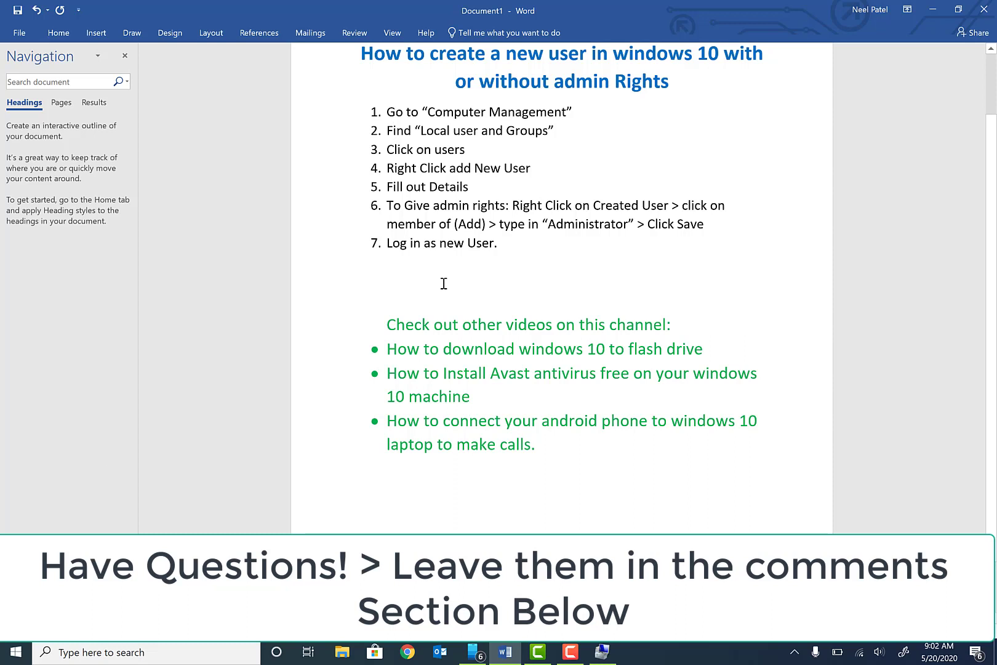
mouse_move(536, 443)
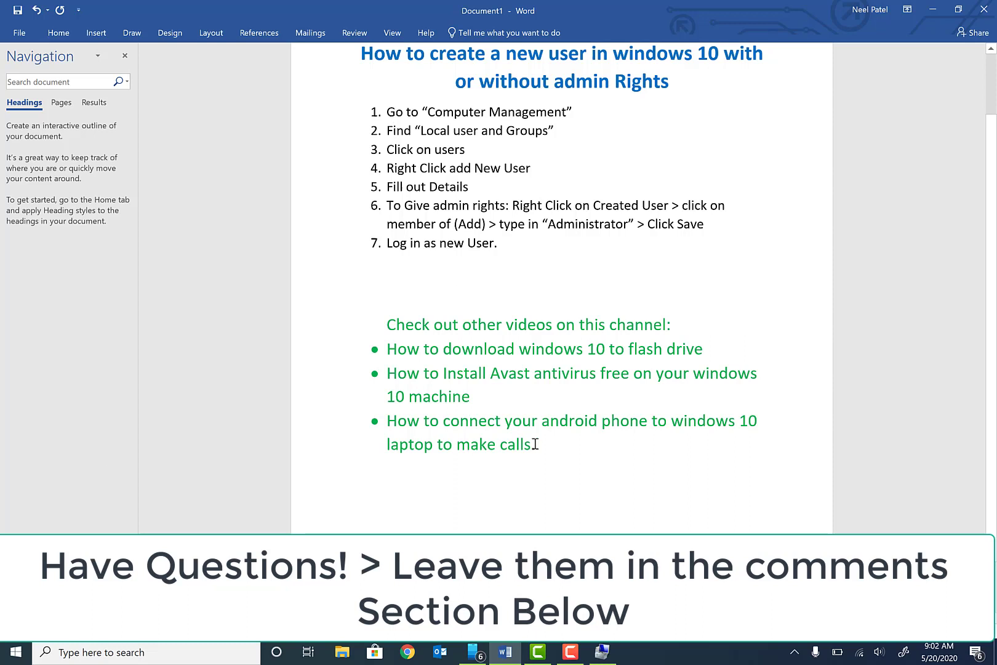